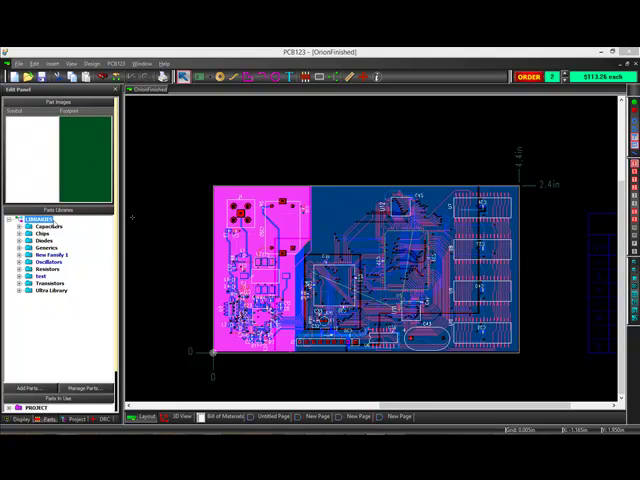
pyautogui.moveTo(456, 242)
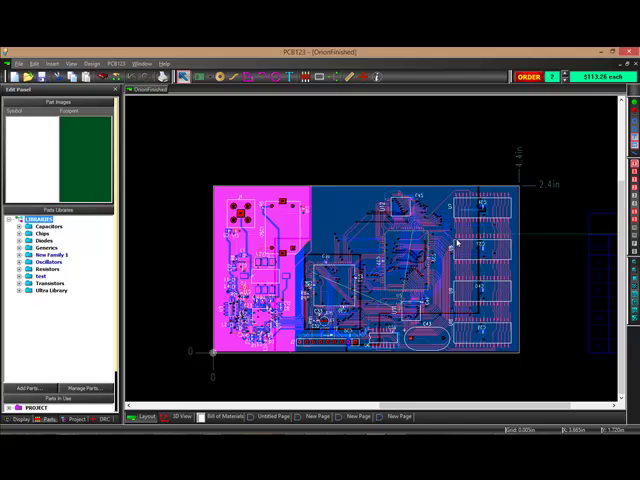